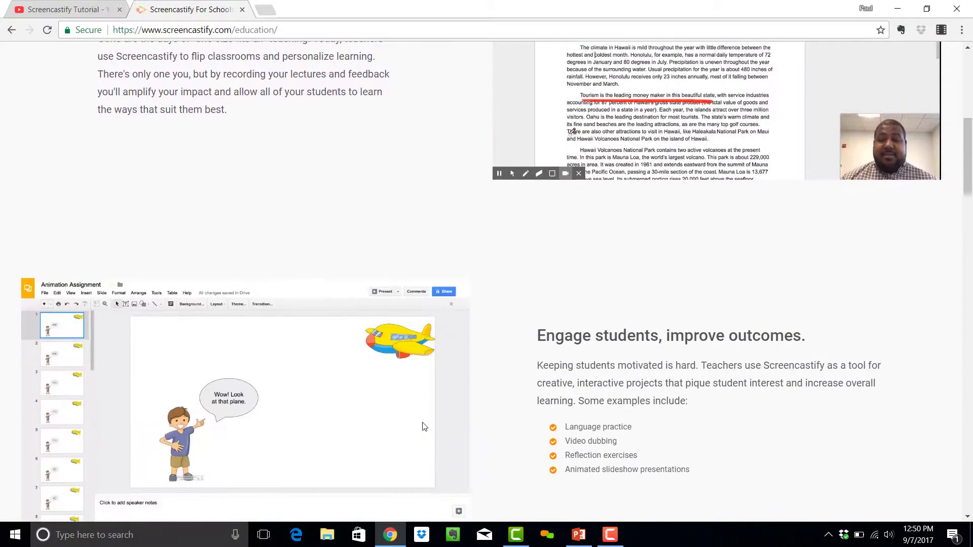
# Step: Browse the For School education page before heading back to the homepage
pyautogui.scroll(-3)
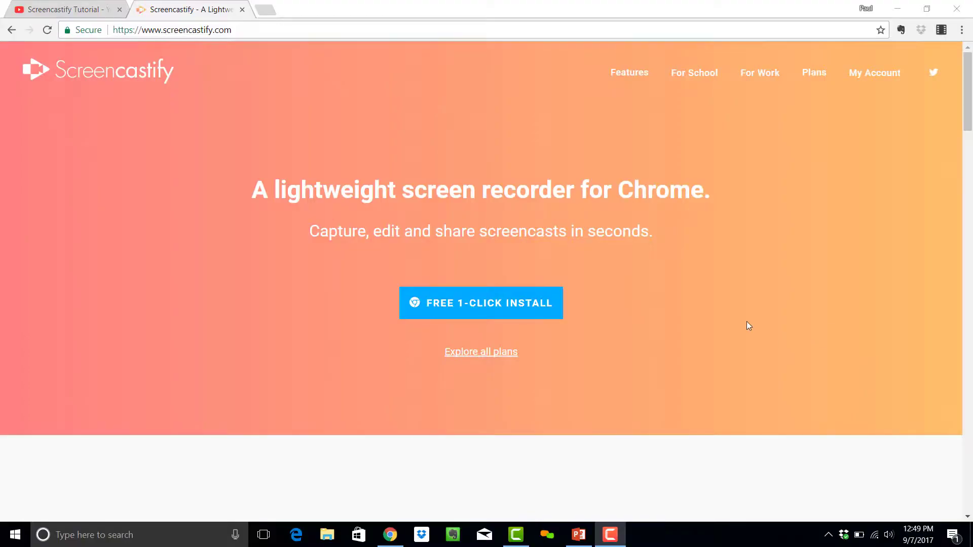
# Step: Find 'screencastify' in the Chrome Web Store and add the extension to Chrome
pyautogui.click(481, 303)
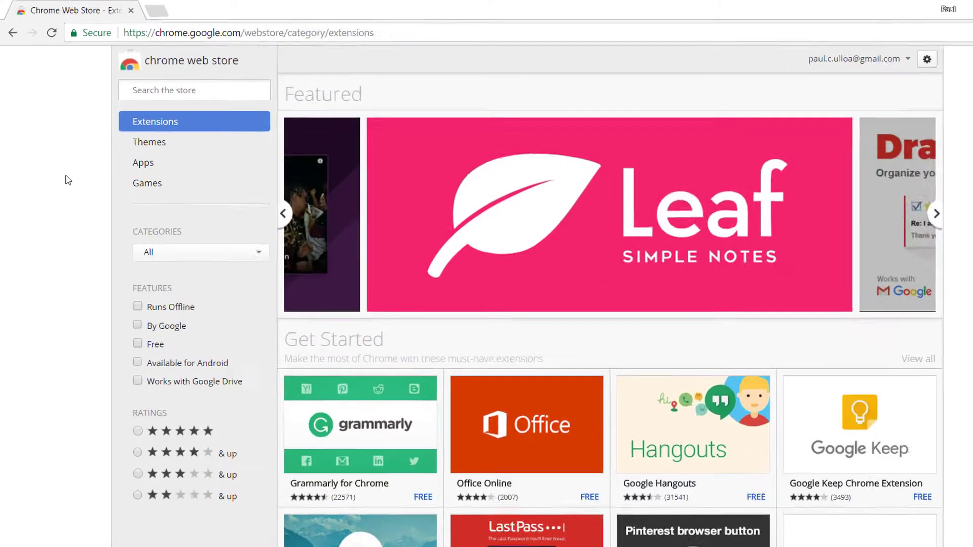
pyautogui.write('screencastify')
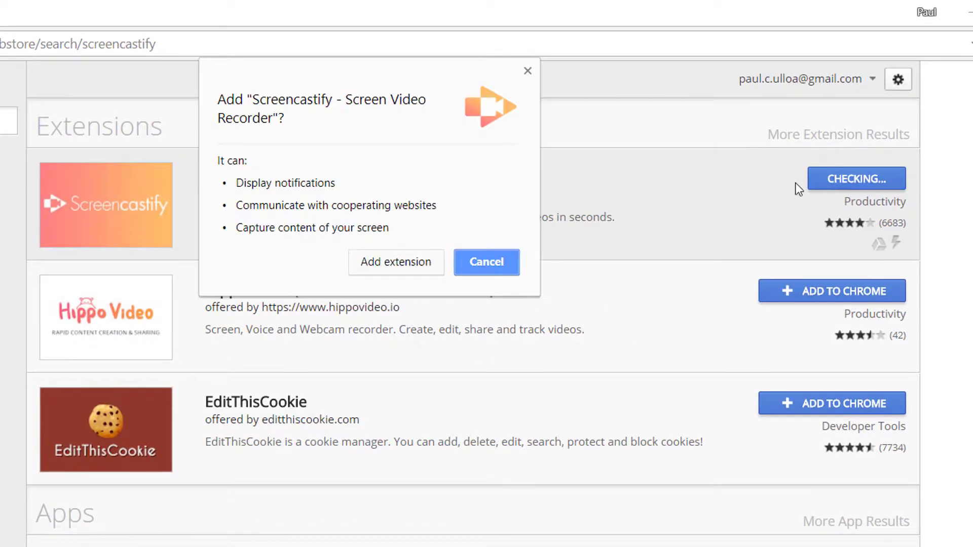
pyautogui.click(396, 262)
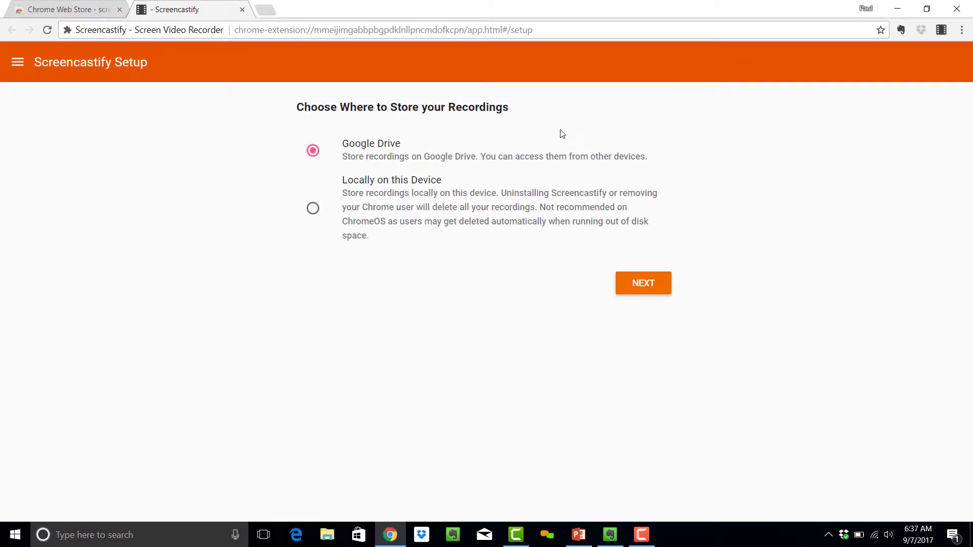
# Step: Keep Google Drive as the recording storage and continue through setup
pyautogui.click(642, 283)
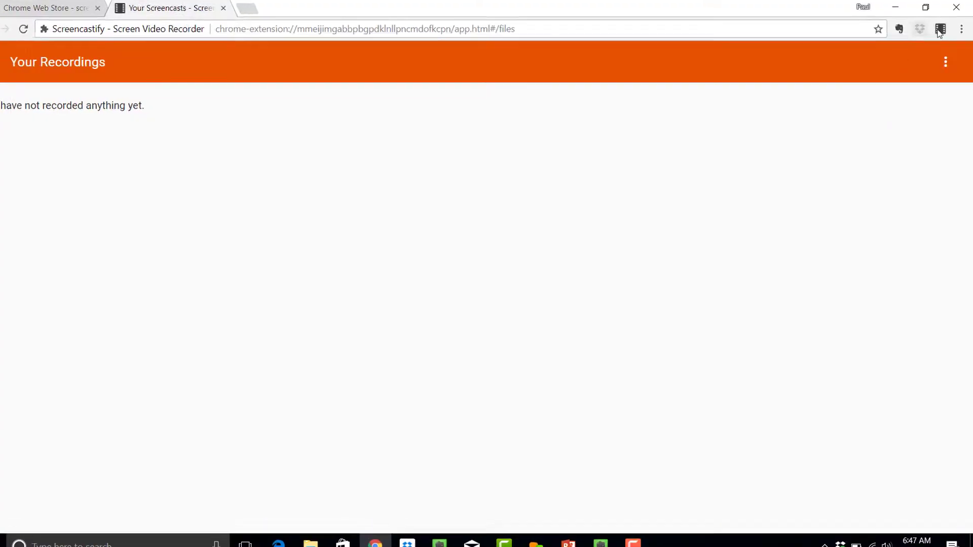
# Step: Review the Tab mode with Tab Audio unchecked, then the Desktop and Cam recording modes
pyautogui.click(941, 28)
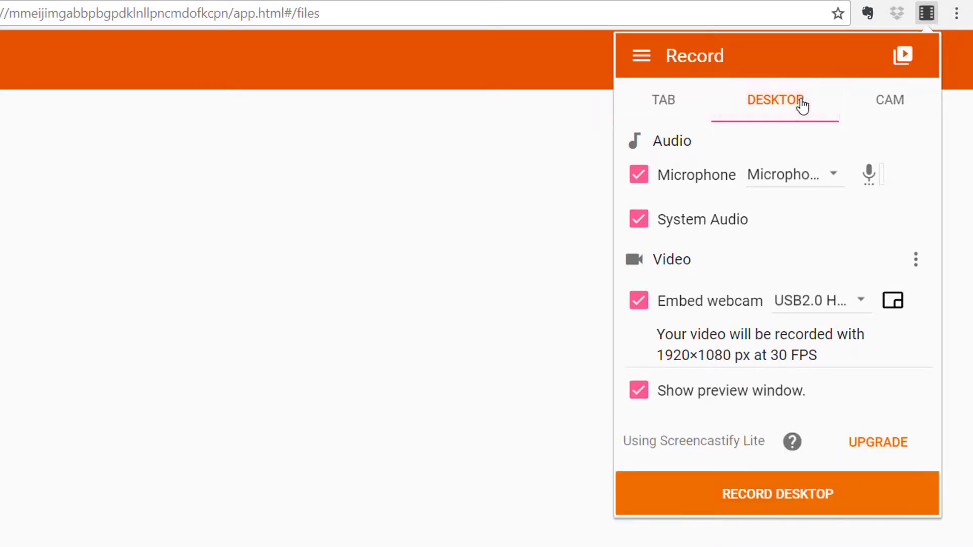
pyautogui.click(890, 100)
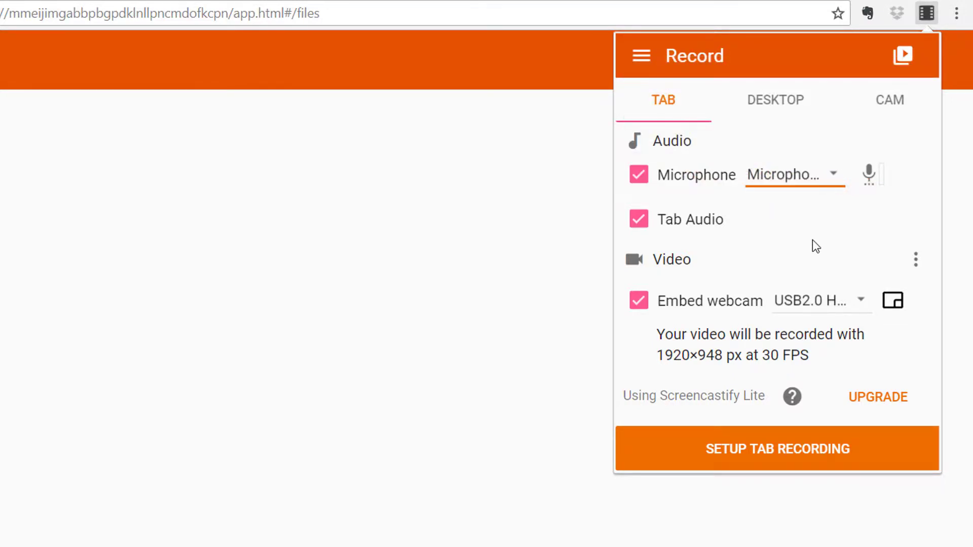
pyautogui.click(639, 219)
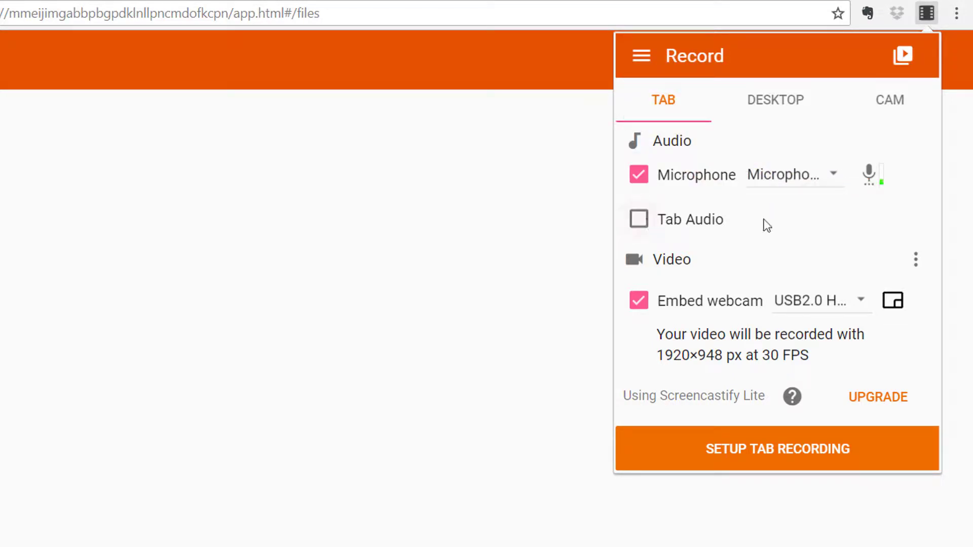
pyautogui.click(916, 260)
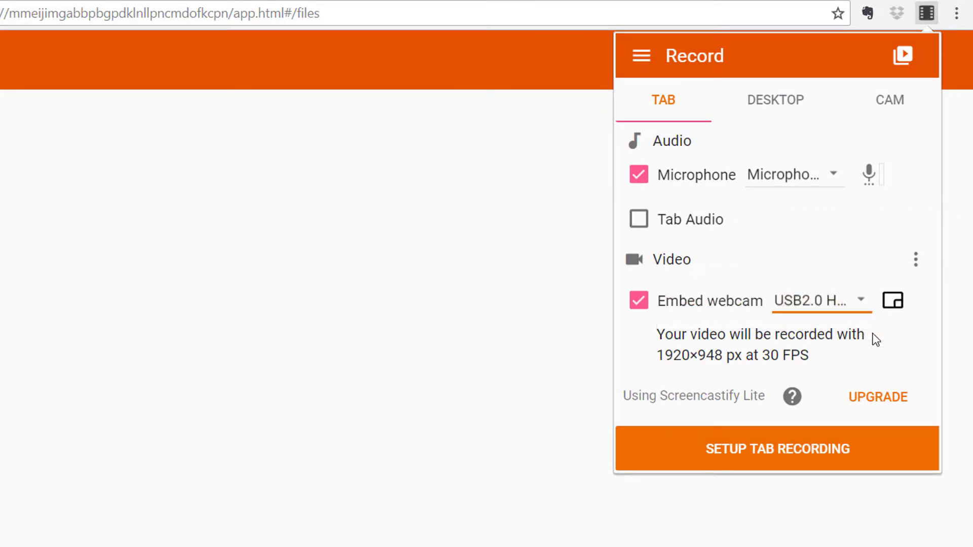
pyautogui.click(777, 450)
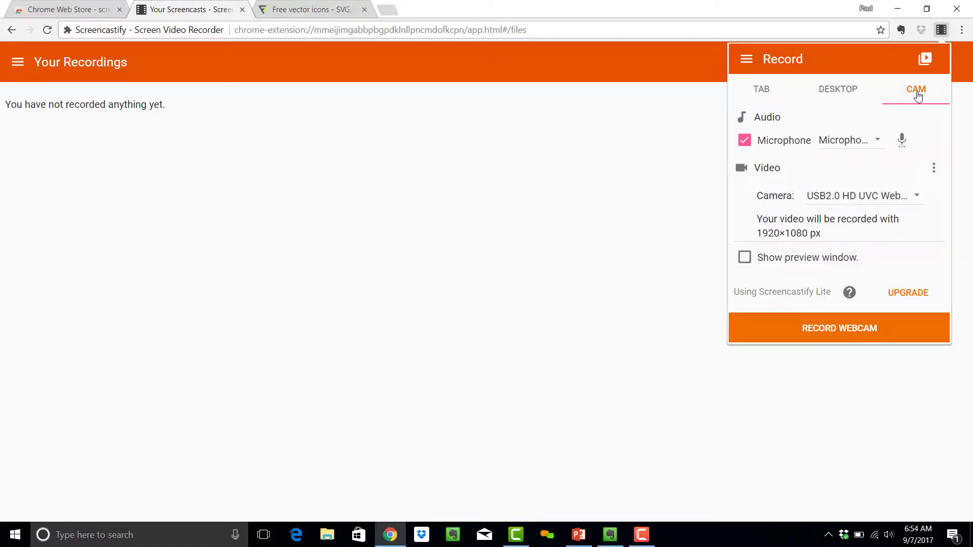
# Step: Record the entire screen while viewing Flaticon's Scales of Justice icon, then stop recording
pyautogui.click(838, 89)
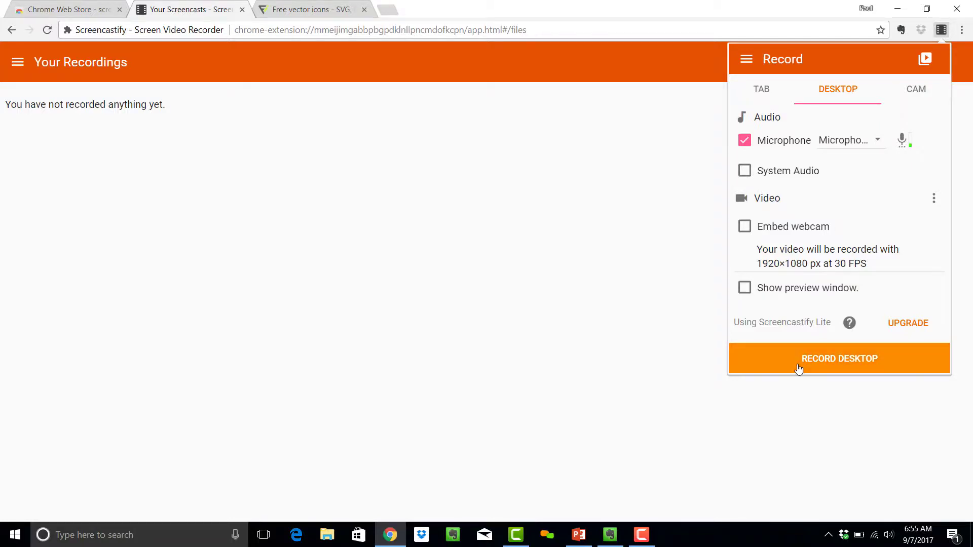
pyautogui.click(839, 359)
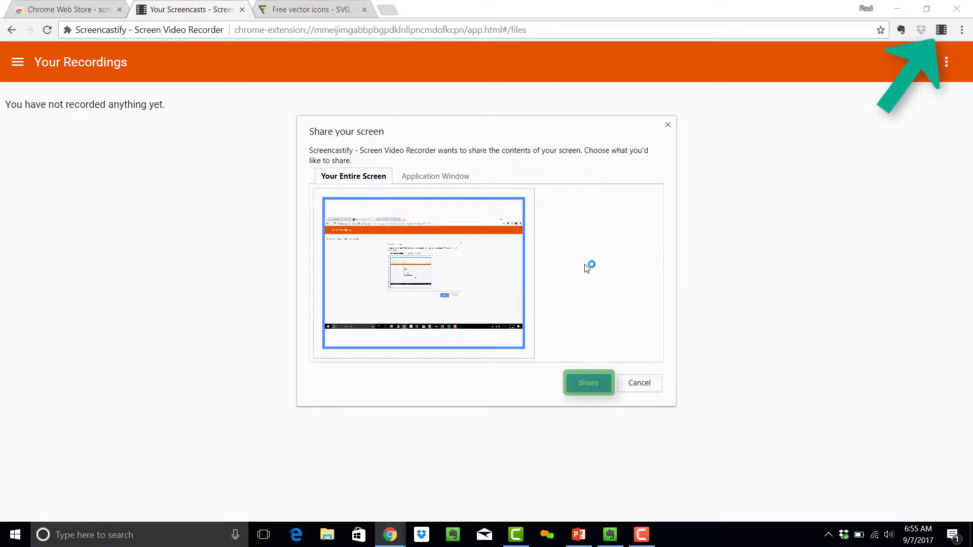
pyautogui.click(588, 383)
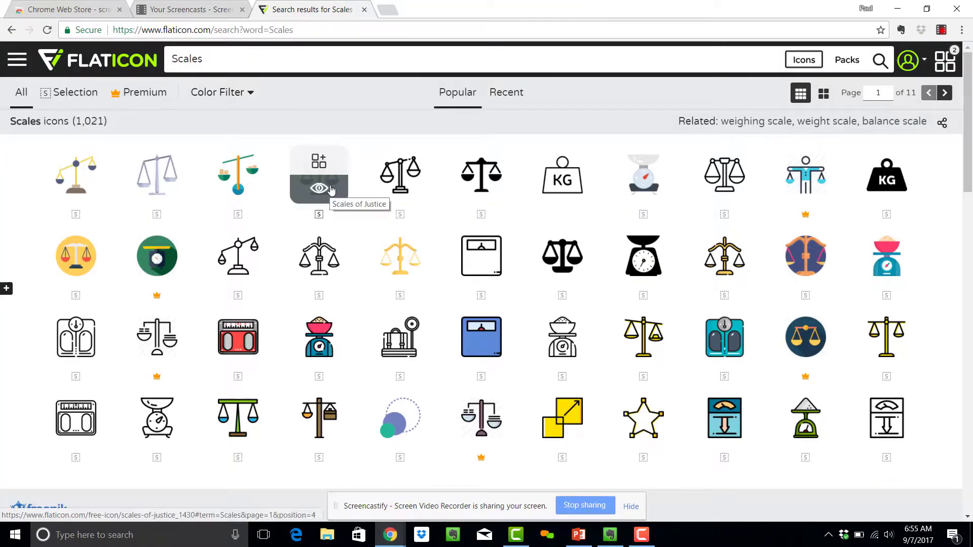
pyautogui.click(318, 187)
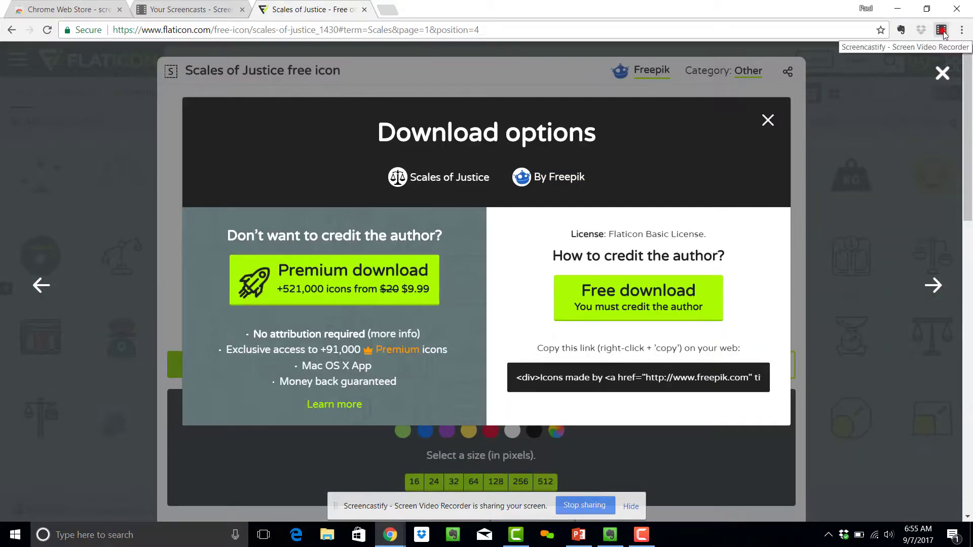
pyautogui.click(943, 28)
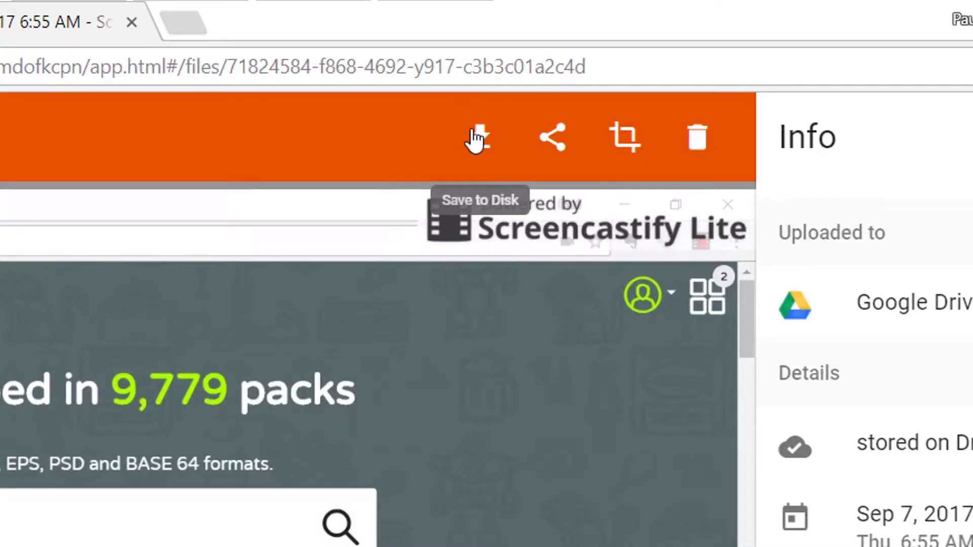
pyautogui.moveTo(626, 137)
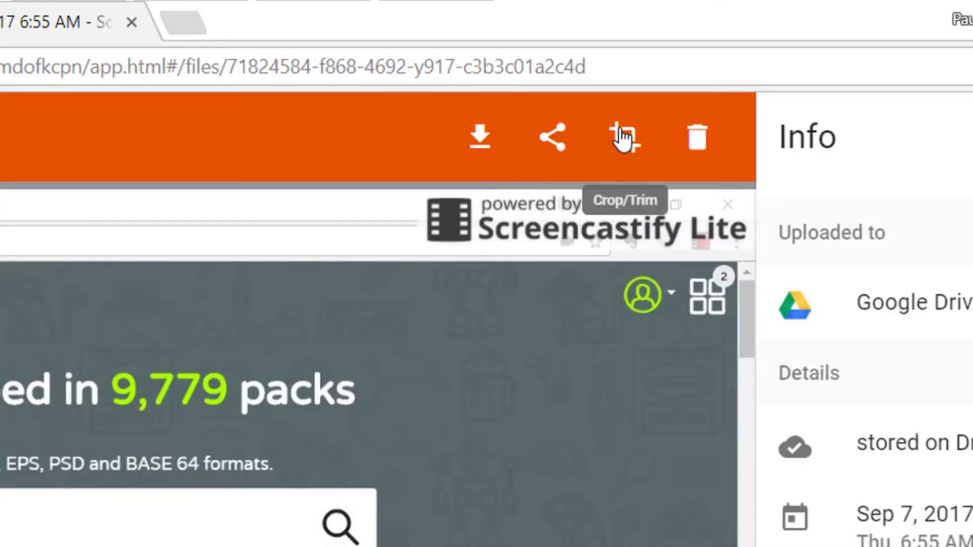
pyautogui.moveTo(698, 142)
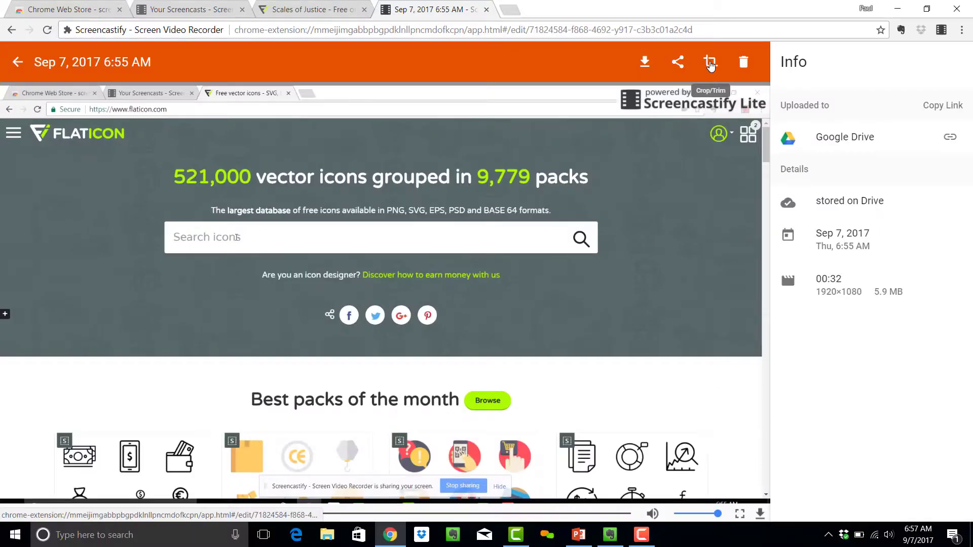
# Step: Try the paid-only trim editor, then bring up the recording's Share dialog
pyautogui.click(711, 62)
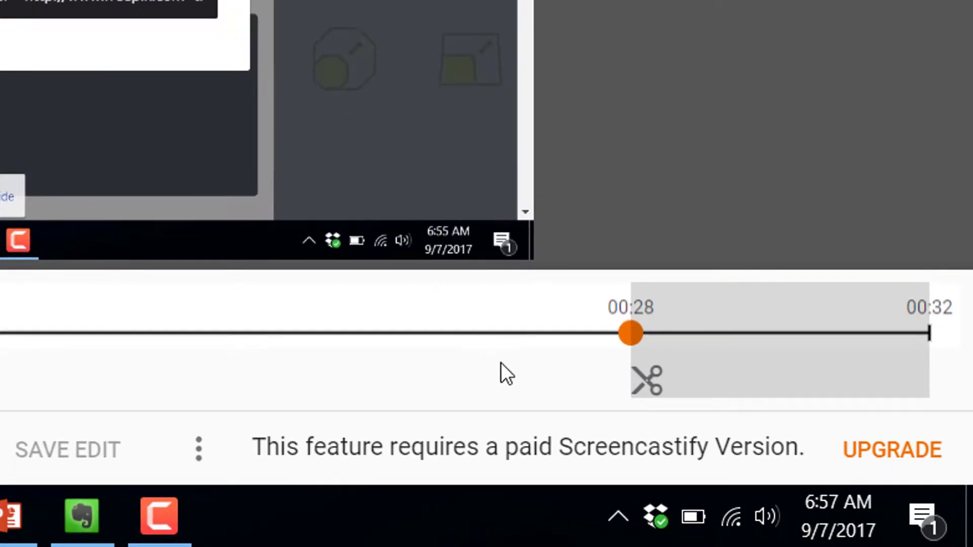
pyautogui.click(677, 61)
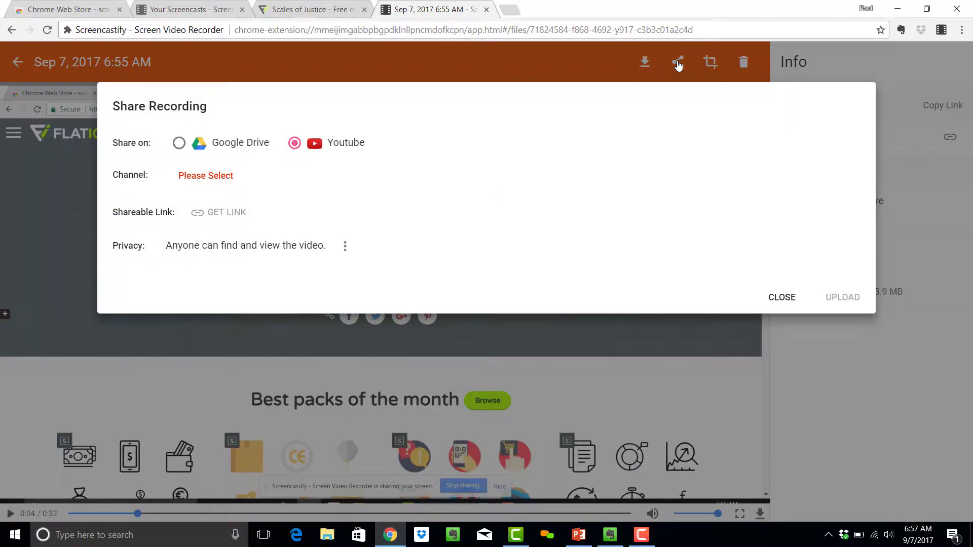
pyautogui.moveTo(436, 162)
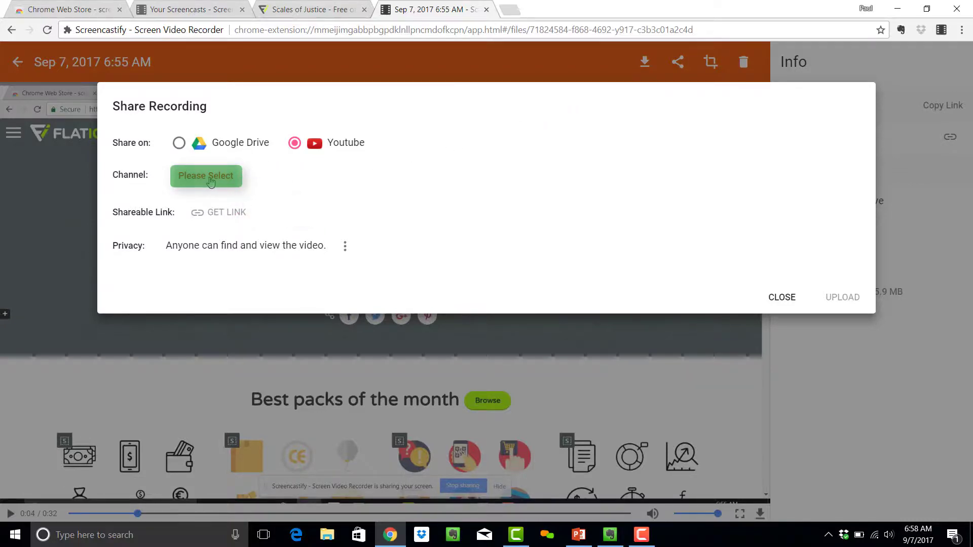
# Step: Back out of YouTube channel sharing and choose Google Drive as the destination
pyautogui.click(205, 176)
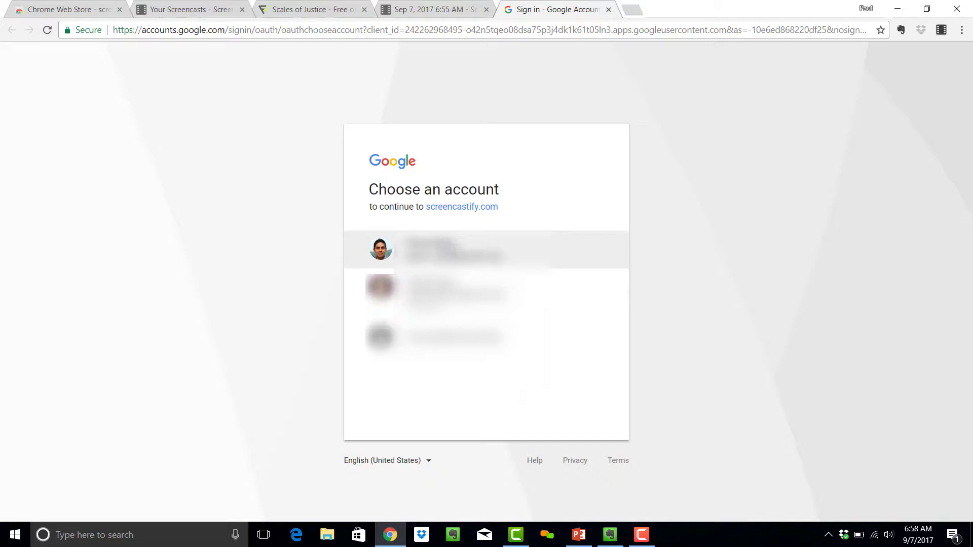
pyautogui.click(440, 250)
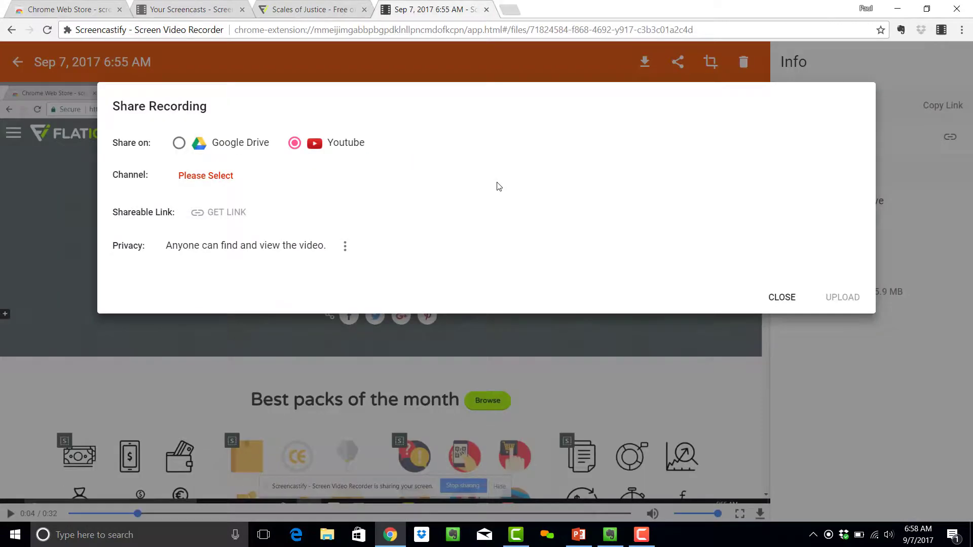
pyautogui.click(179, 142)
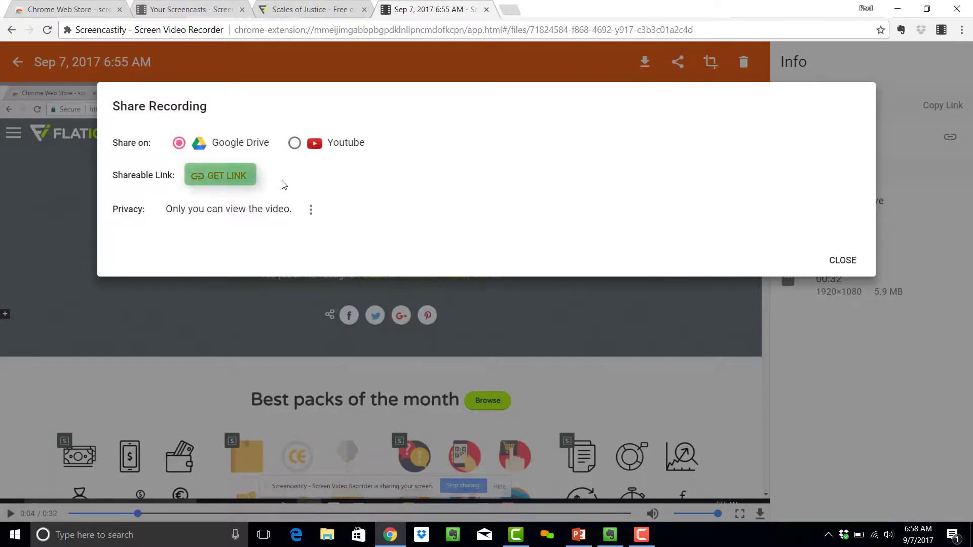
# Step: Generate an unlisted Drive link anyone with it can view, then close the dialog
pyautogui.click(221, 176)
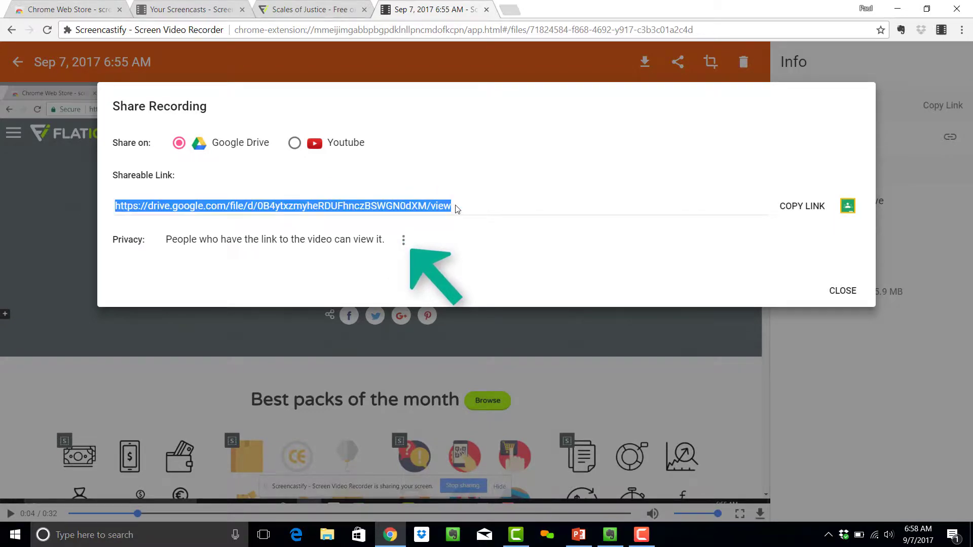
pyautogui.click(403, 240)
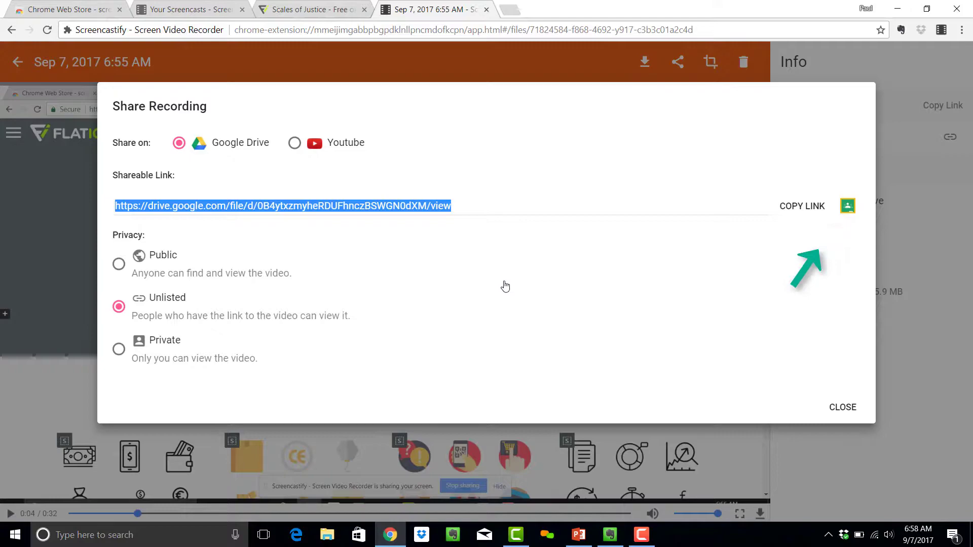
pyautogui.click(843, 408)
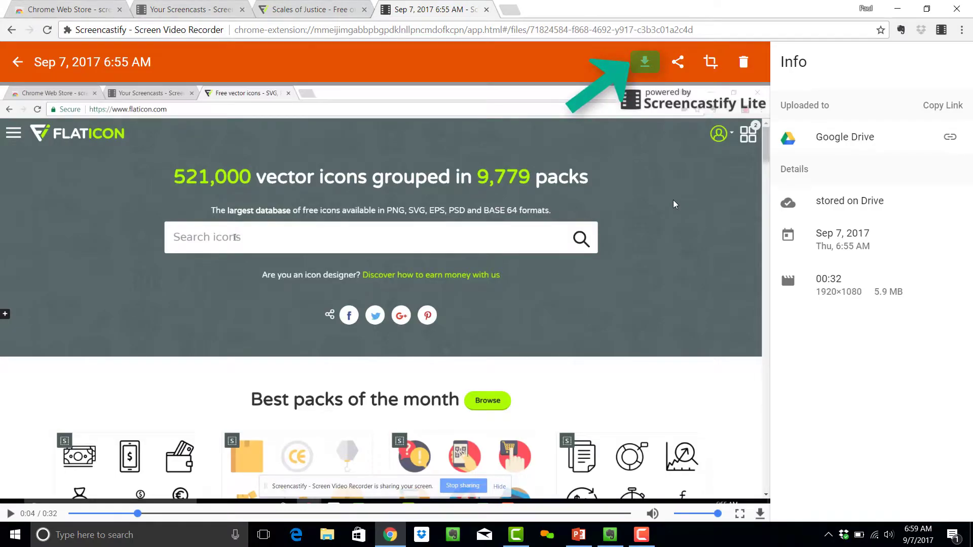
# Step: Export the recording as an MP4 from the download options
pyautogui.click(645, 62)
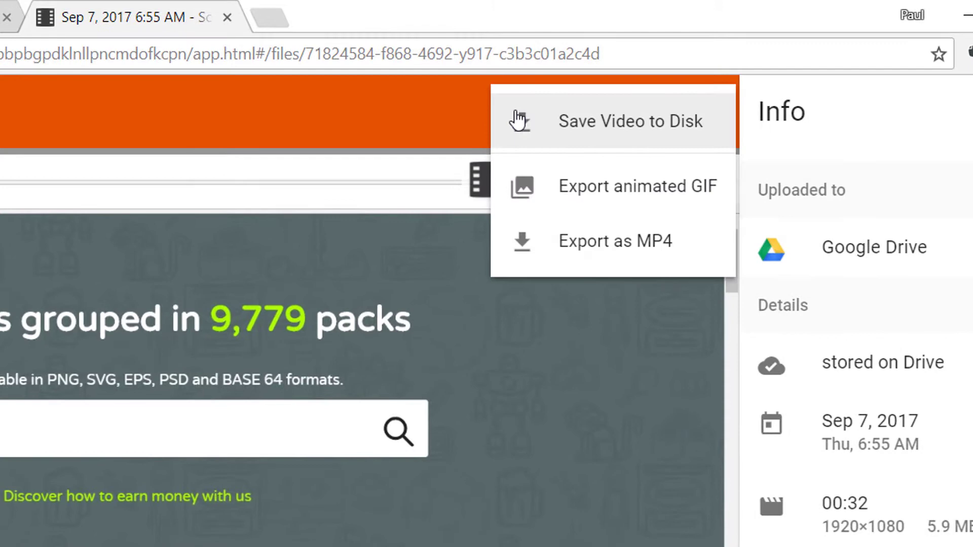
pyautogui.moveTo(705, 255)
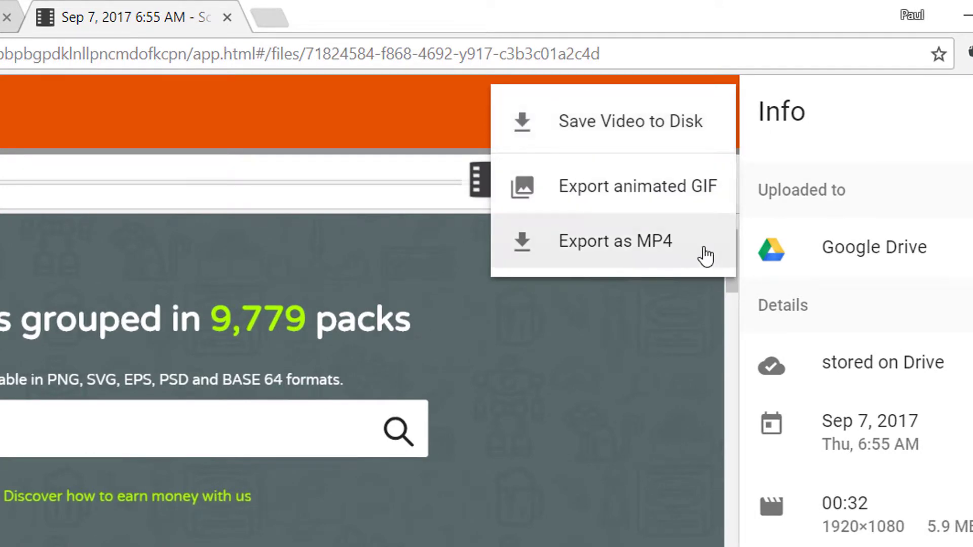
pyautogui.click(615, 241)
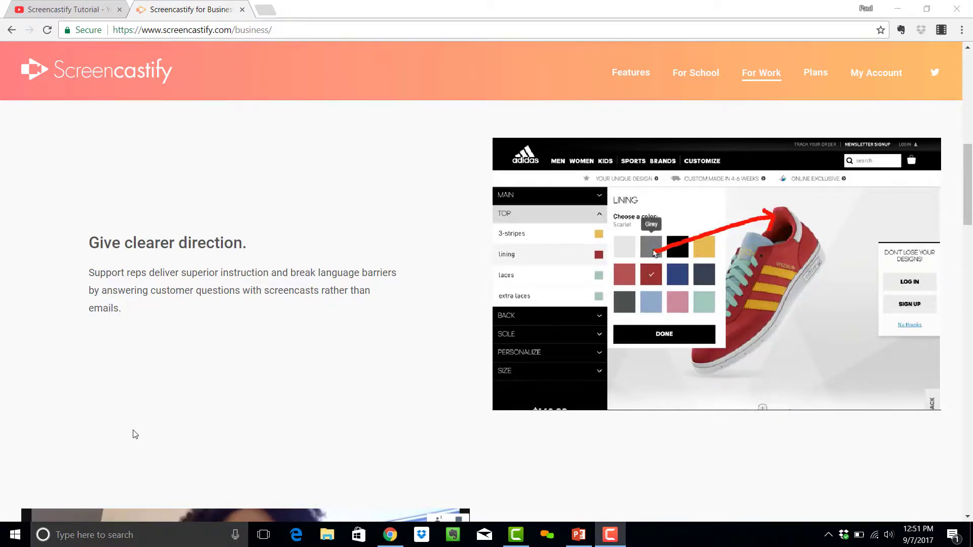
# Step: Reach the Plans and Pricing page listing the free Lite and $2 Premium plans
pyautogui.click(651, 247)
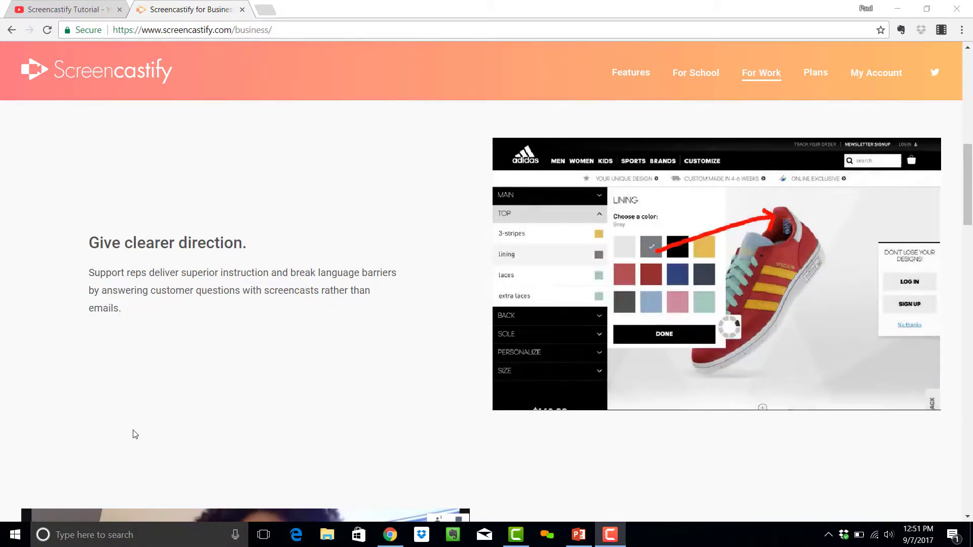
pyautogui.click(815, 73)
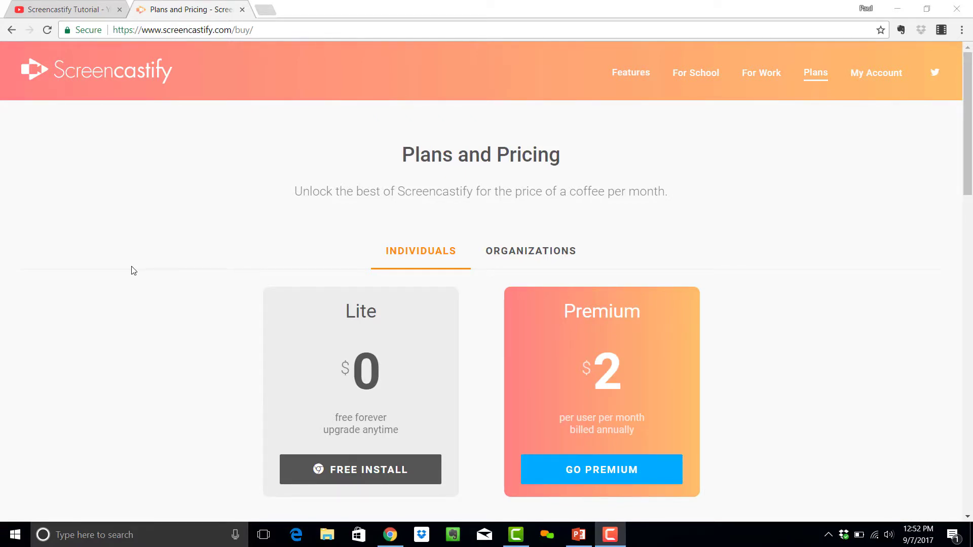
pyautogui.scroll(-3)
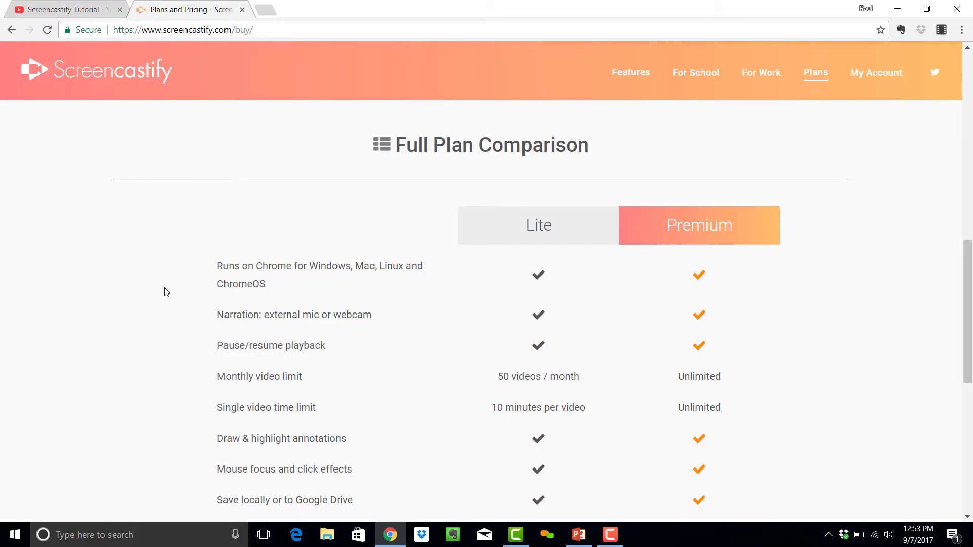
pyautogui.scroll(-3)
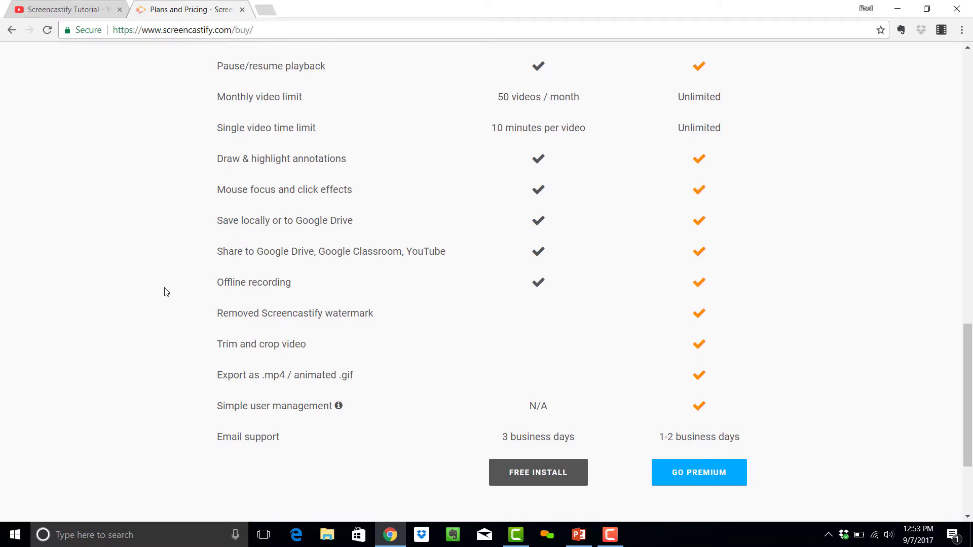
pyautogui.scroll(3)
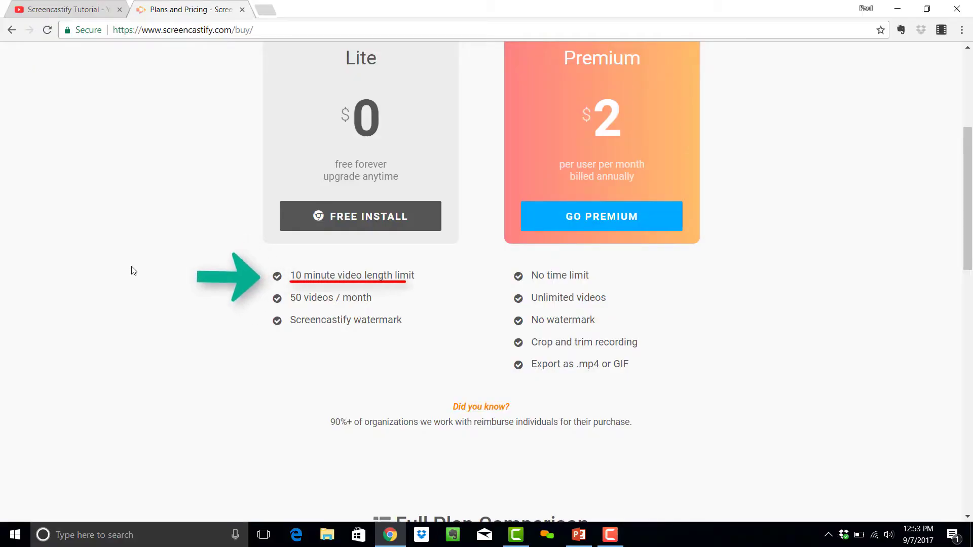